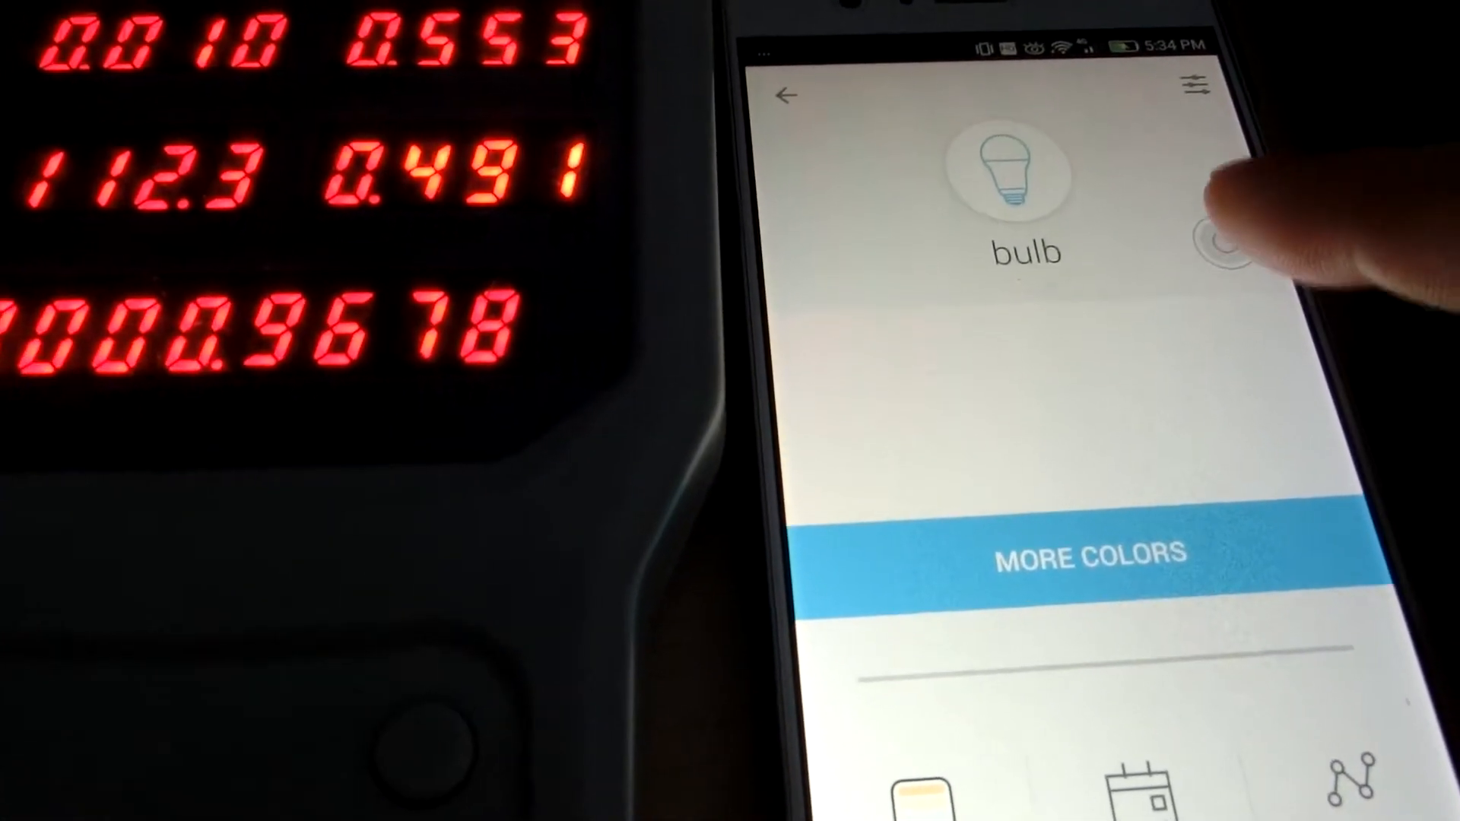
Toggle the bulb on, off, and on again so the meter settles near 10.3 watts.
click(1224, 249)
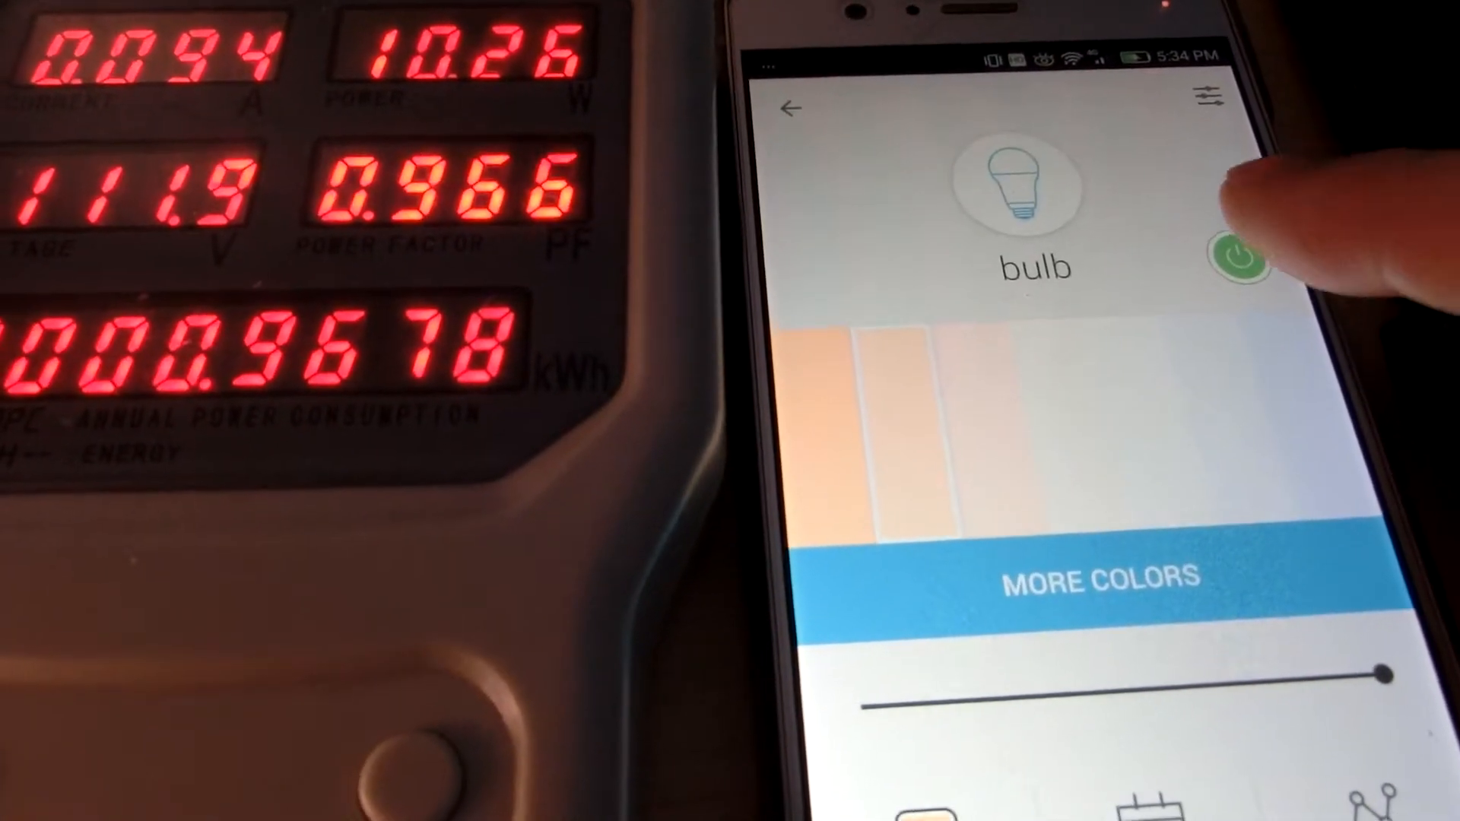
click(1237, 258)
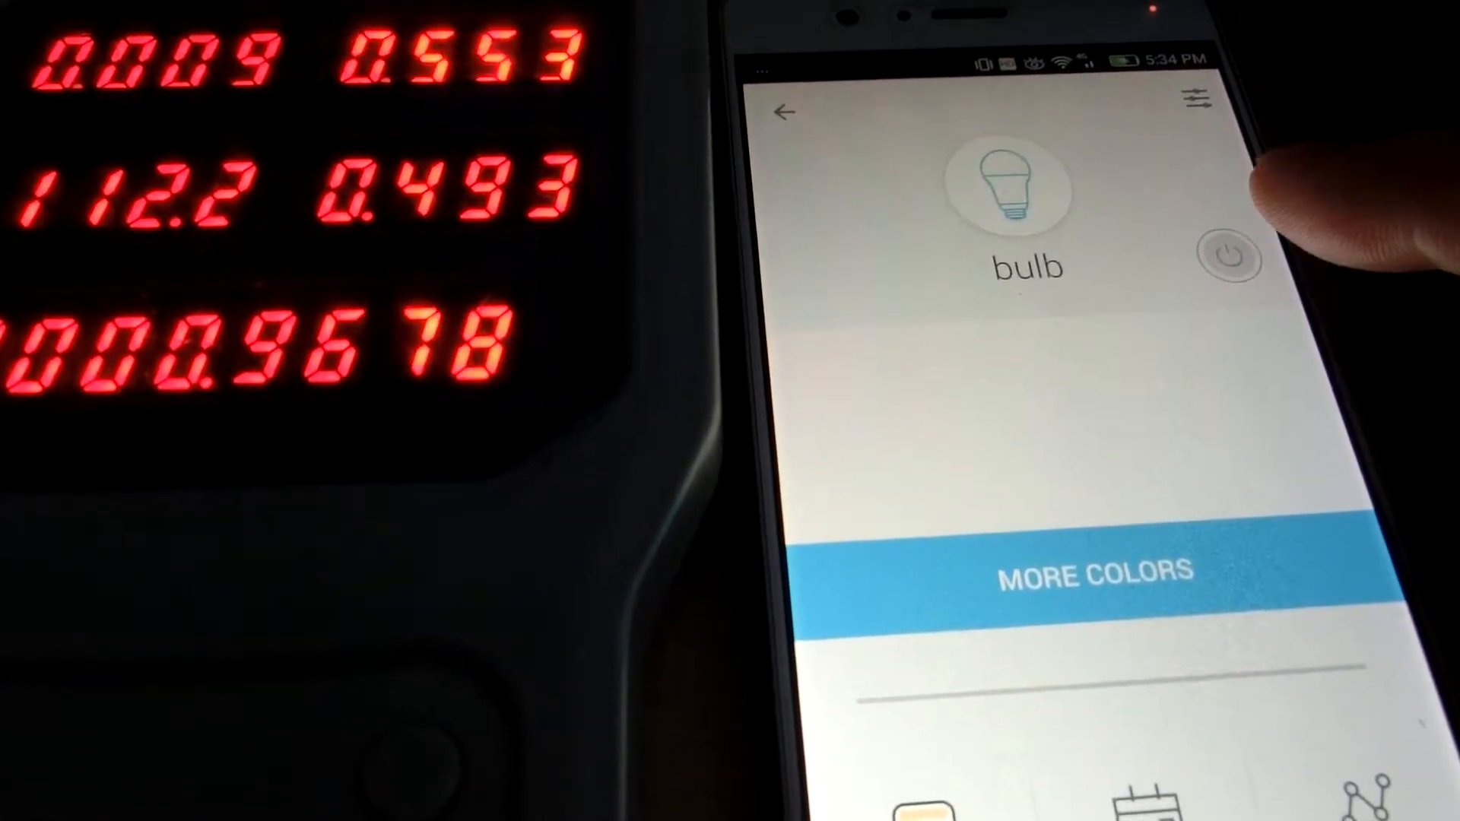
click(1228, 259)
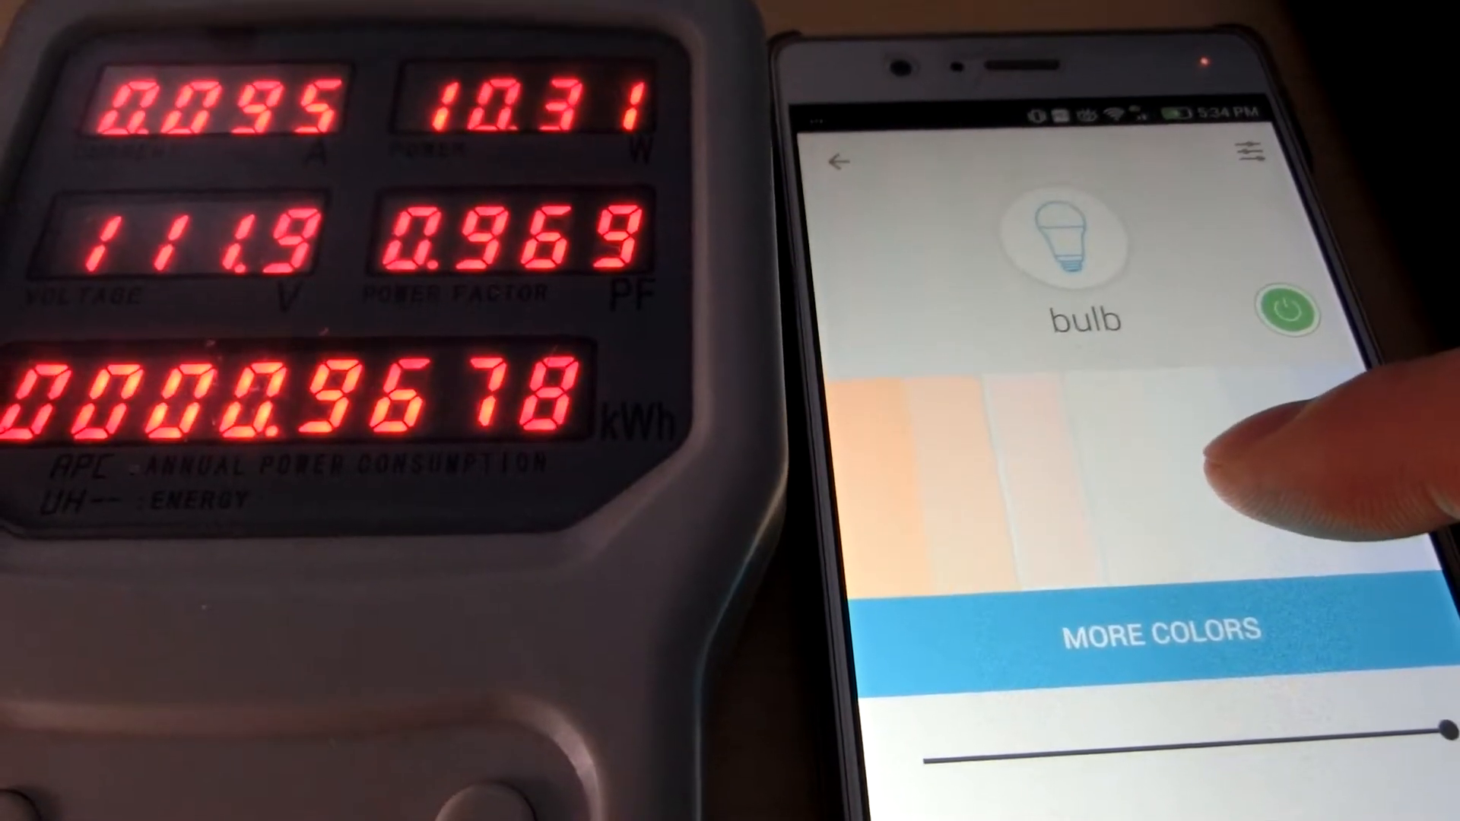
click(1288, 314)
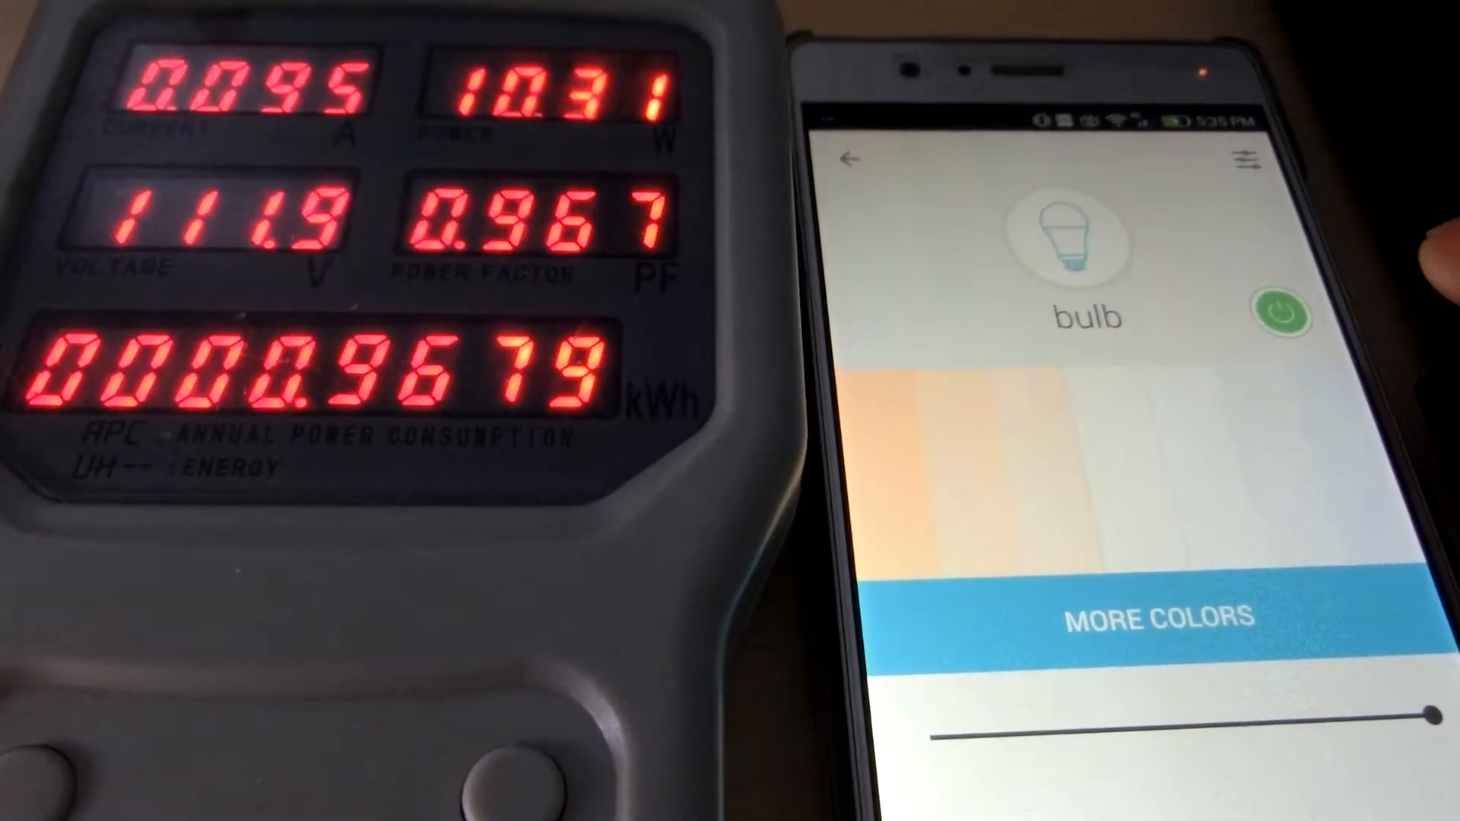
click(1283, 314)
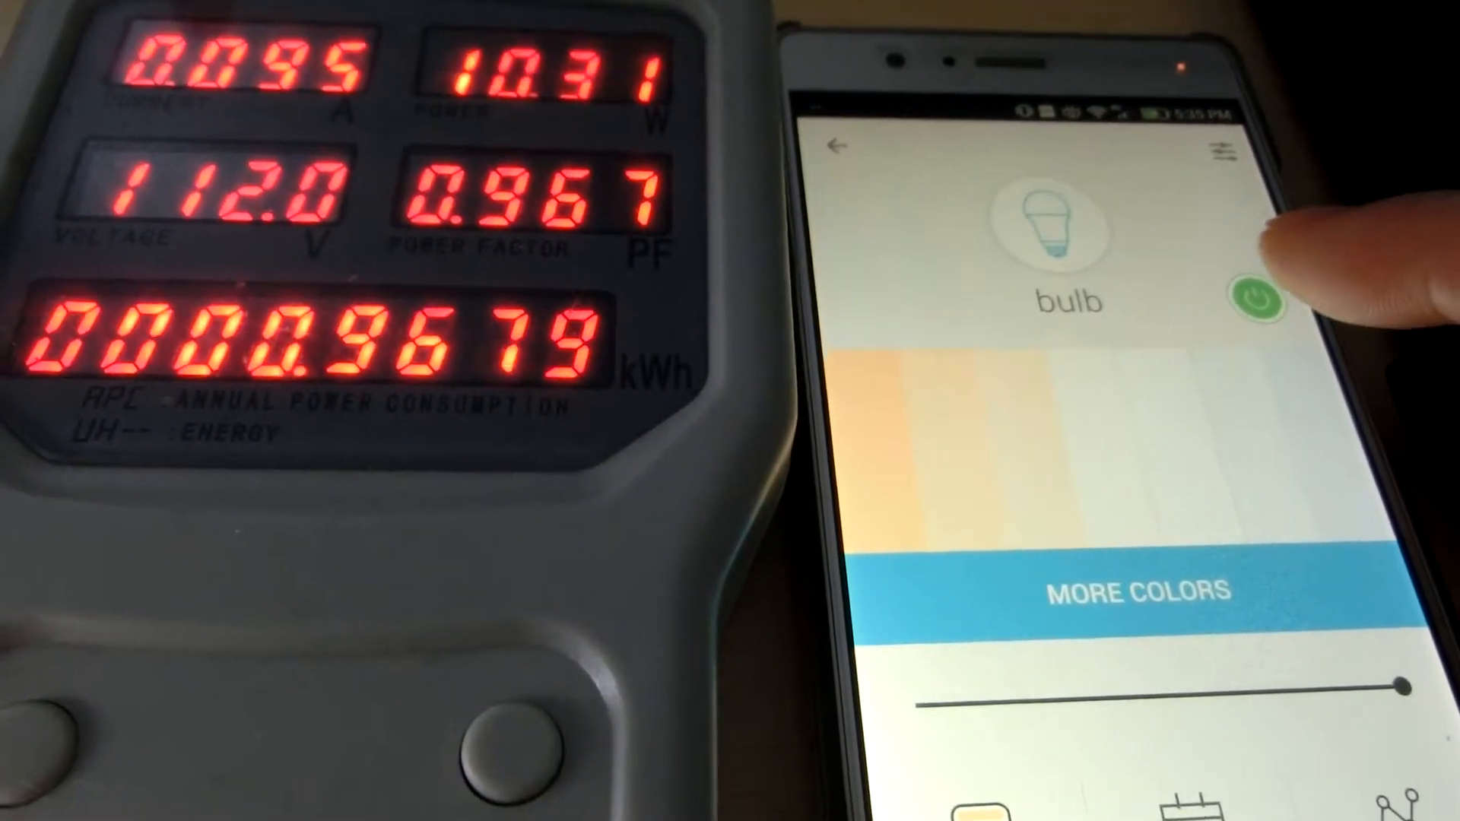
Switch the bulb off, leaving it at about half a watt of standby draw.
click(1256, 298)
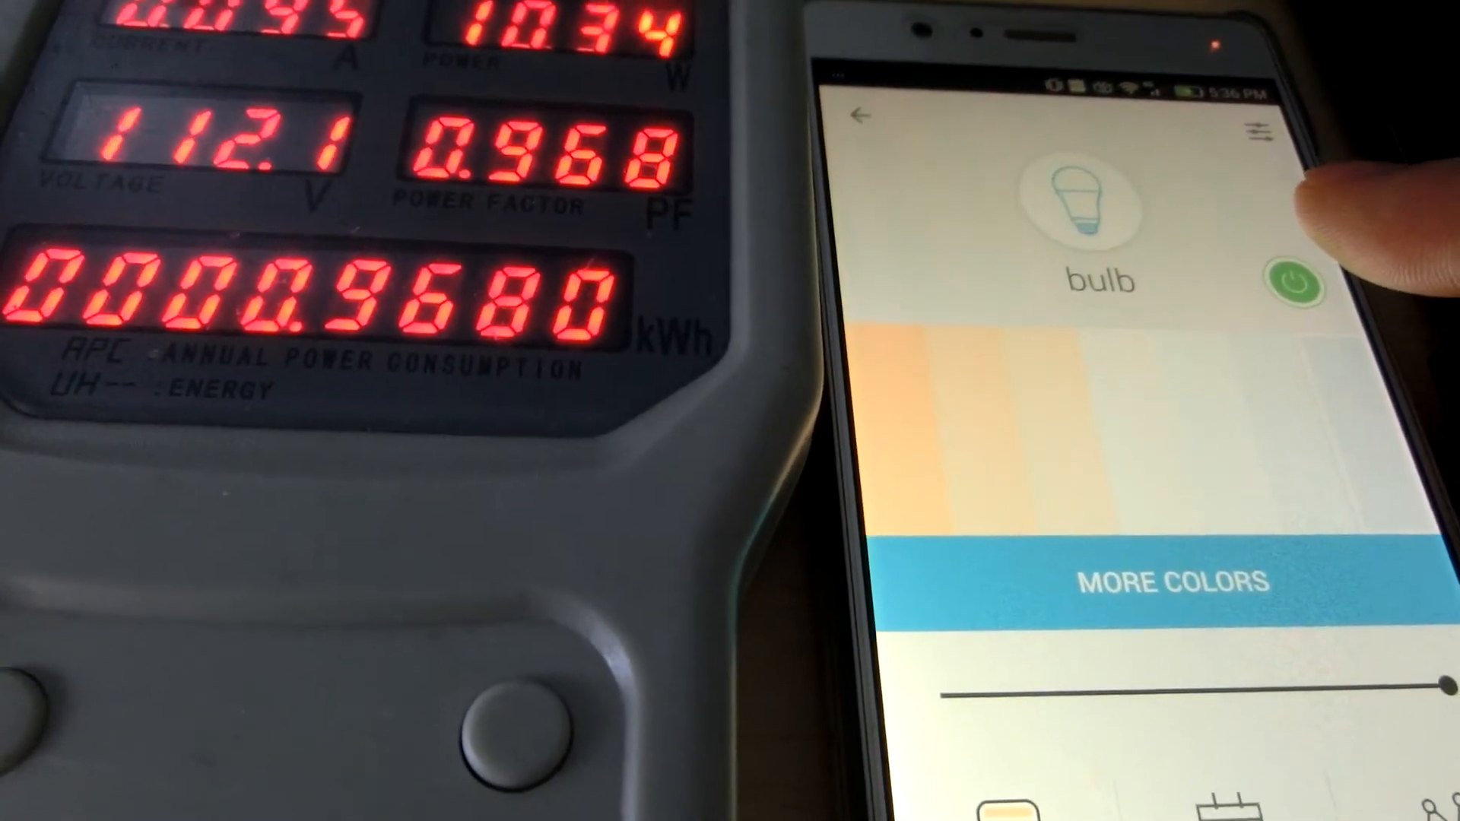
click(1289, 284)
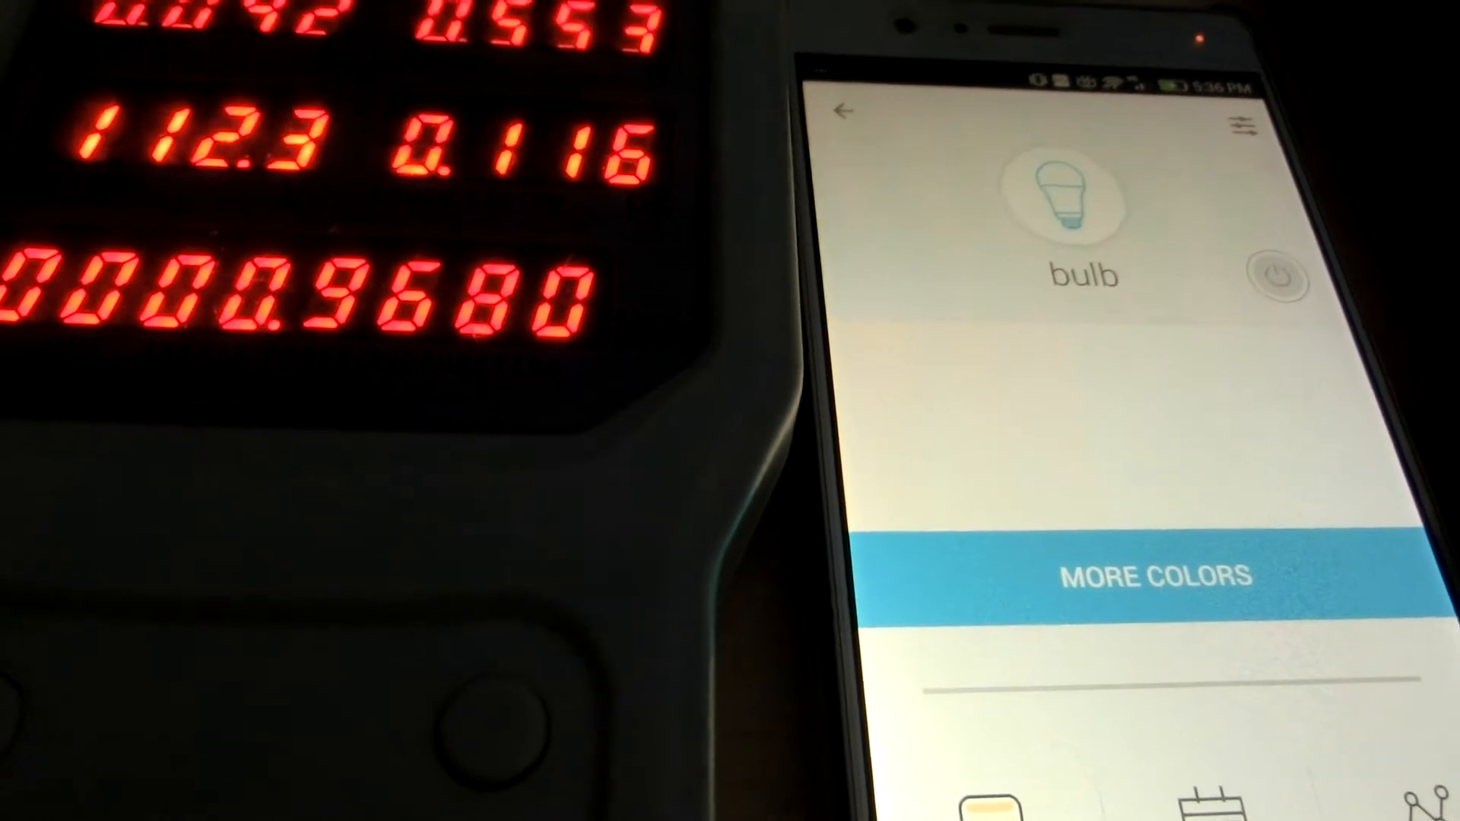